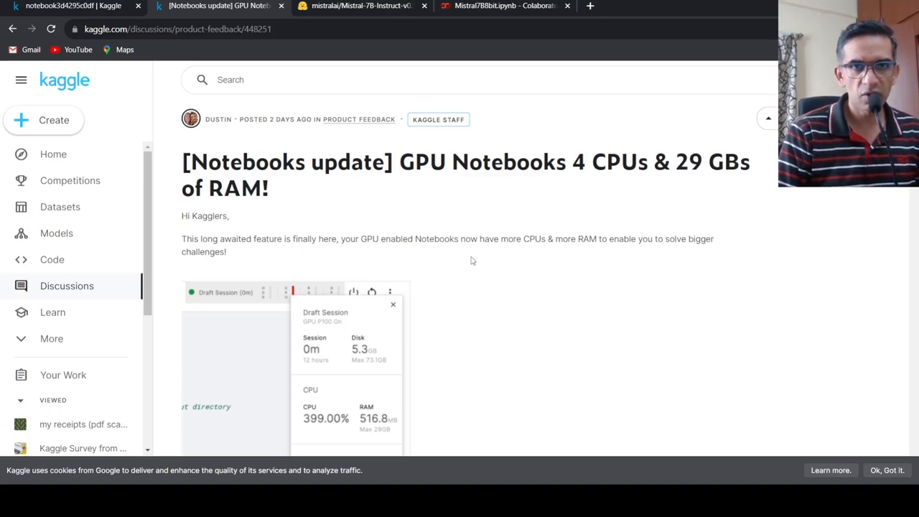
pyautogui.moveTo(458, 215)
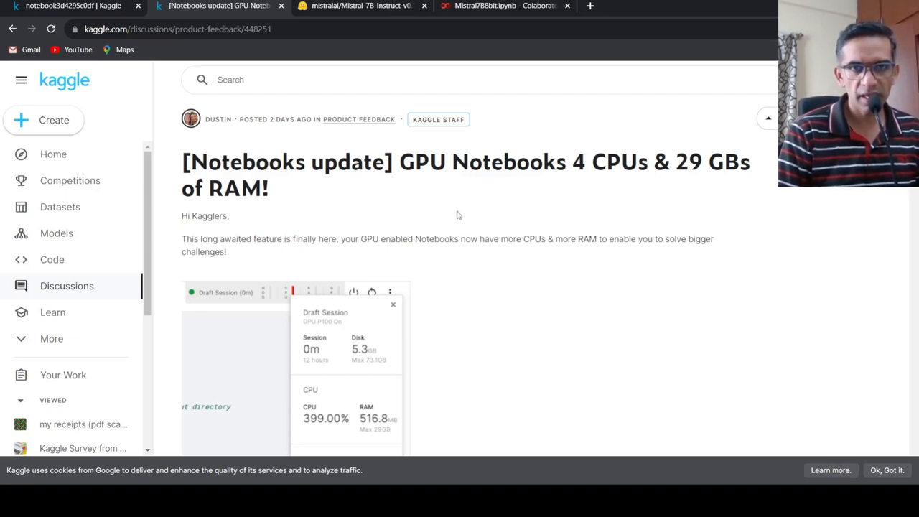
pyautogui.moveTo(596, 221)
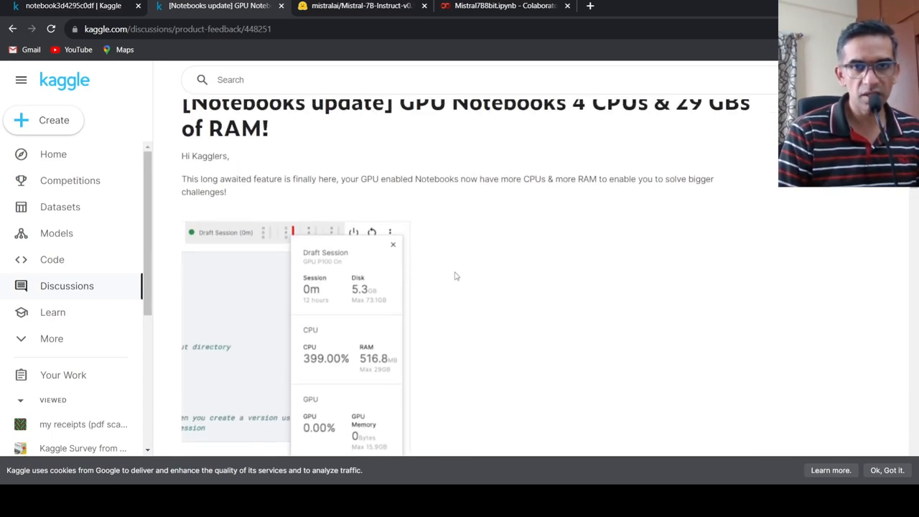
pyautogui.moveTo(391, 388)
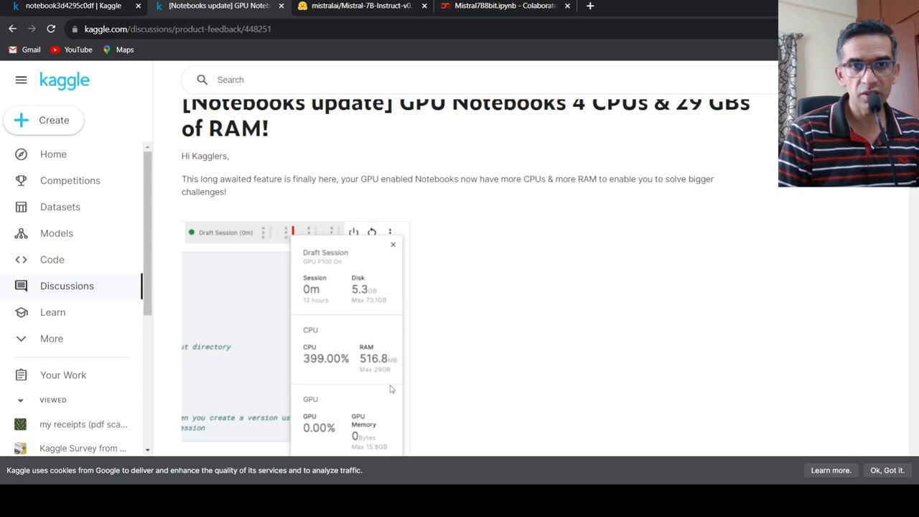
pyautogui.moveTo(438, 349)
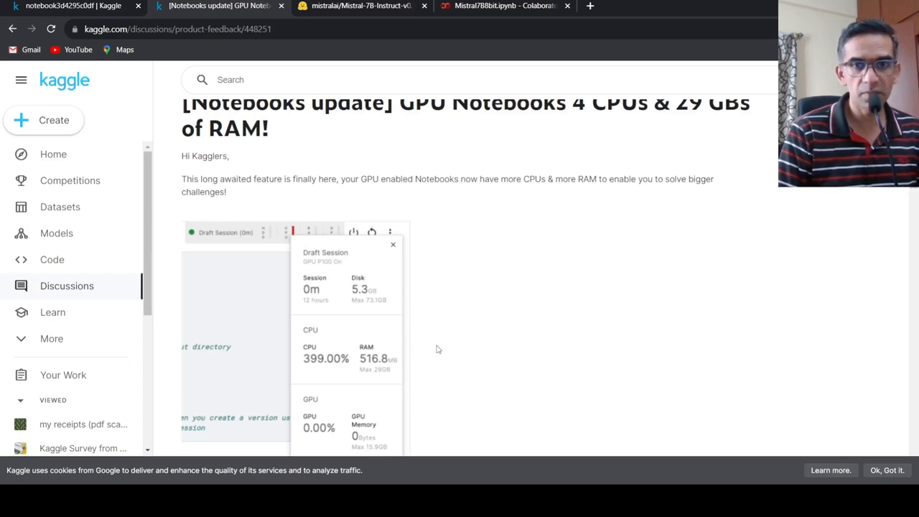
pyautogui.moveTo(441, 347)
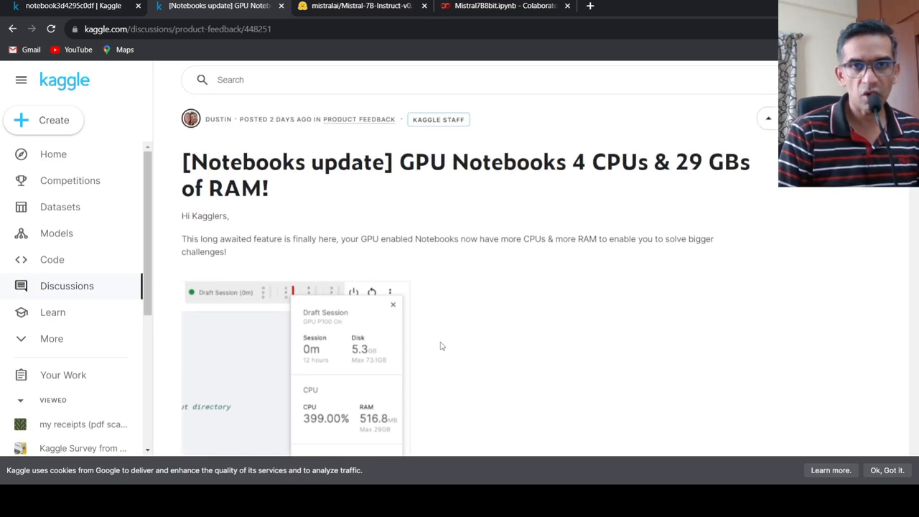
# View the mistralai/Mistral-7B-Instruct-v0.1 model card, then switch to the crashed Mistral7B8bit Colab notebook
pyautogui.scroll(-3)
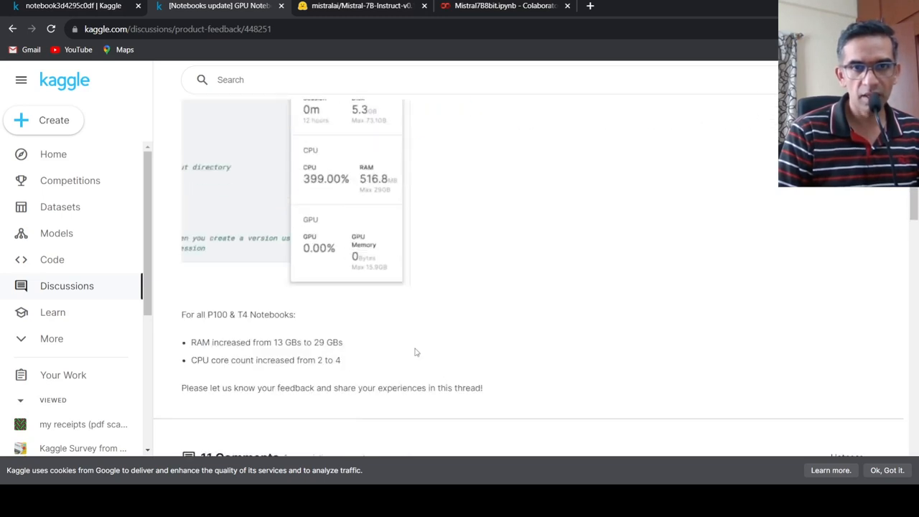
pyautogui.moveTo(249, 370)
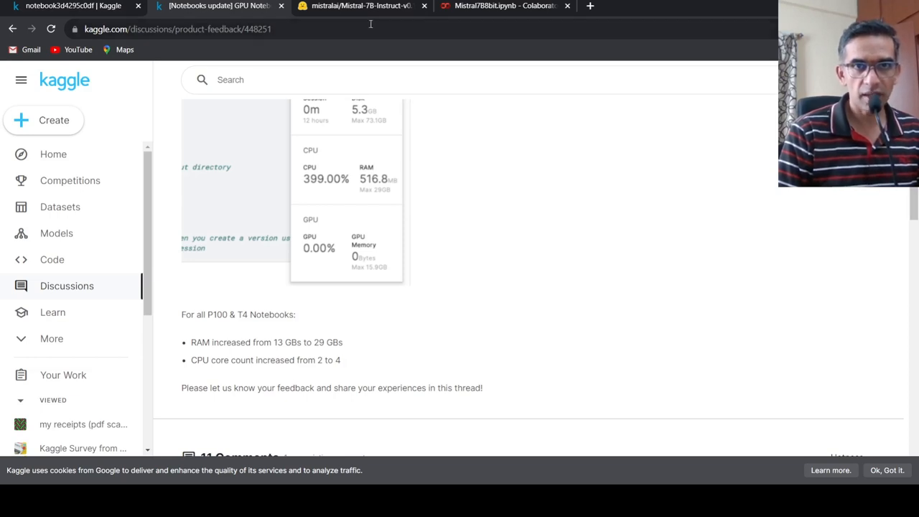
pyautogui.click(359, 6)
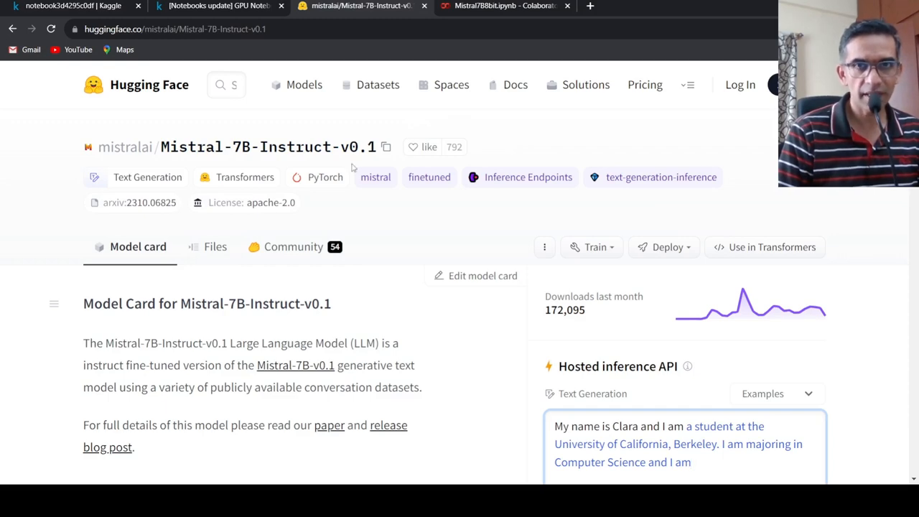
pyautogui.click(503, 6)
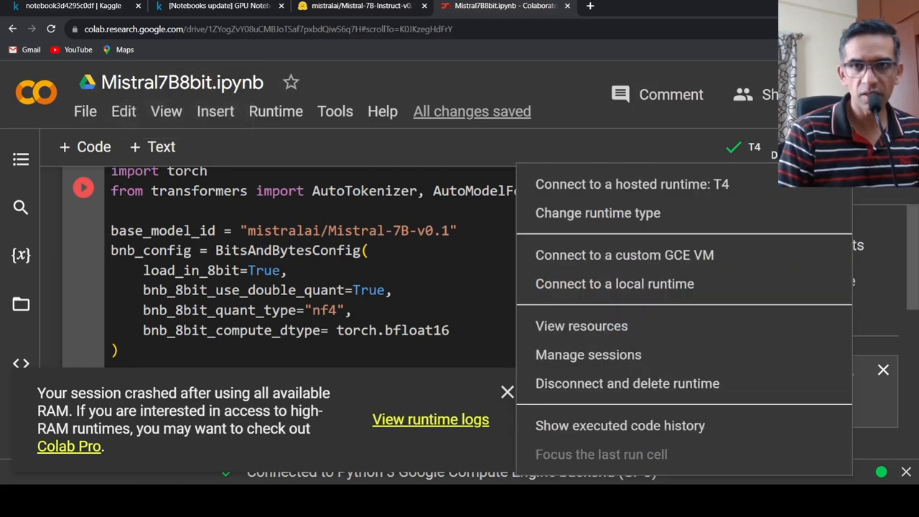
# Show the Colab session resources (12.7 GB system RAM), then return to the Kaggle notebook
pyautogui.click(581, 325)
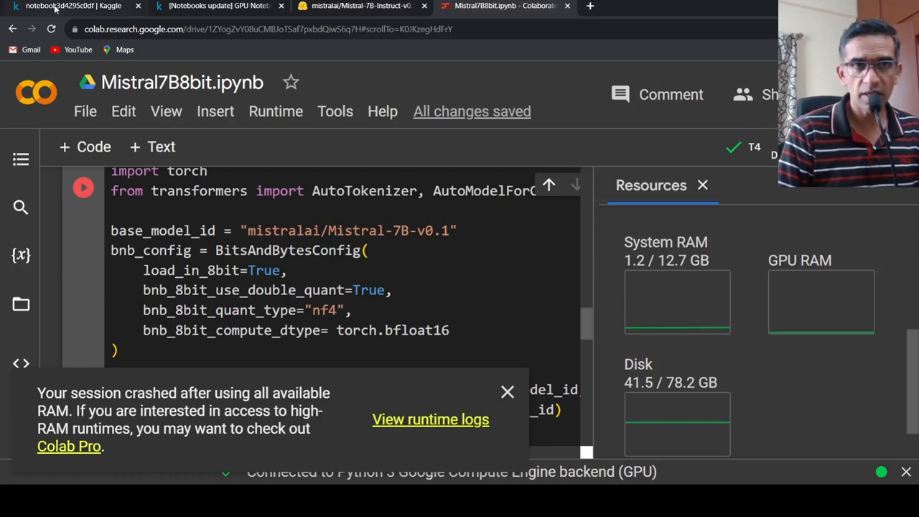
pyautogui.click(72, 6)
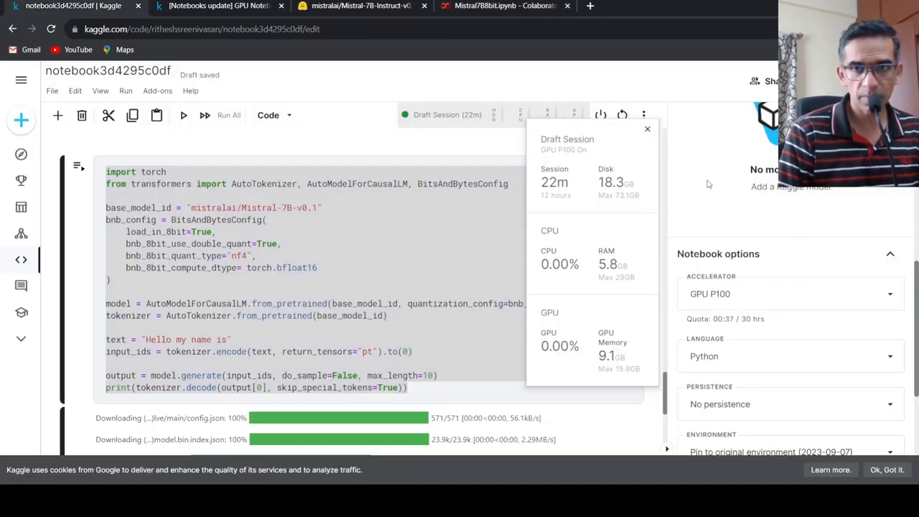
pyautogui.click(647, 129)
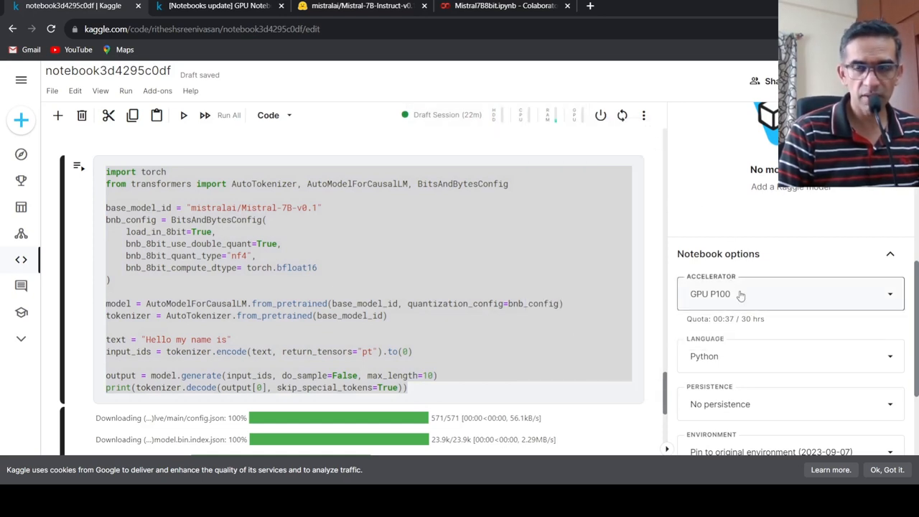
pyautogui.moveTo(724, 310)
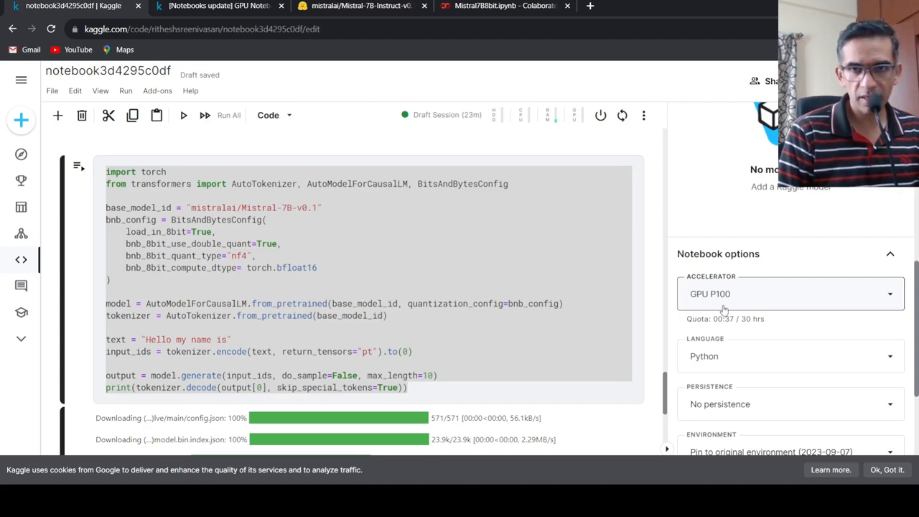
pyautogui.scroll(-3)
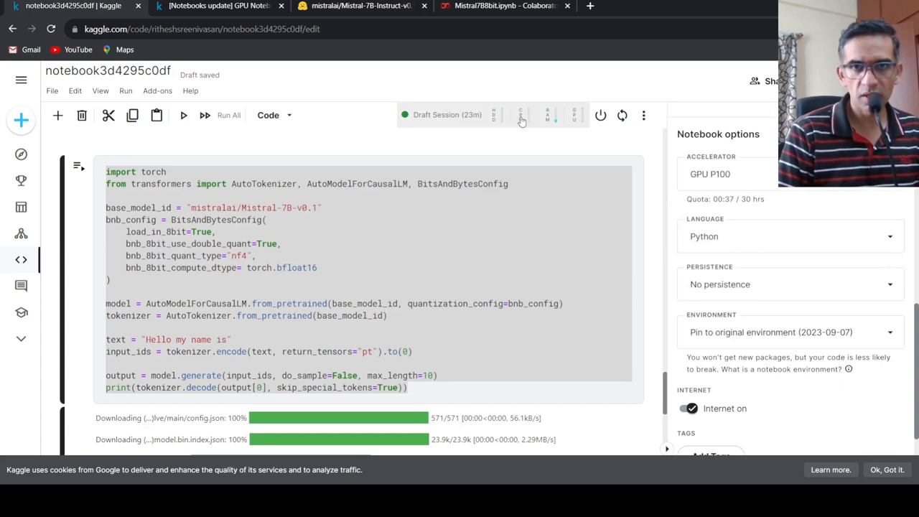
pyautogui.click(522, 115)
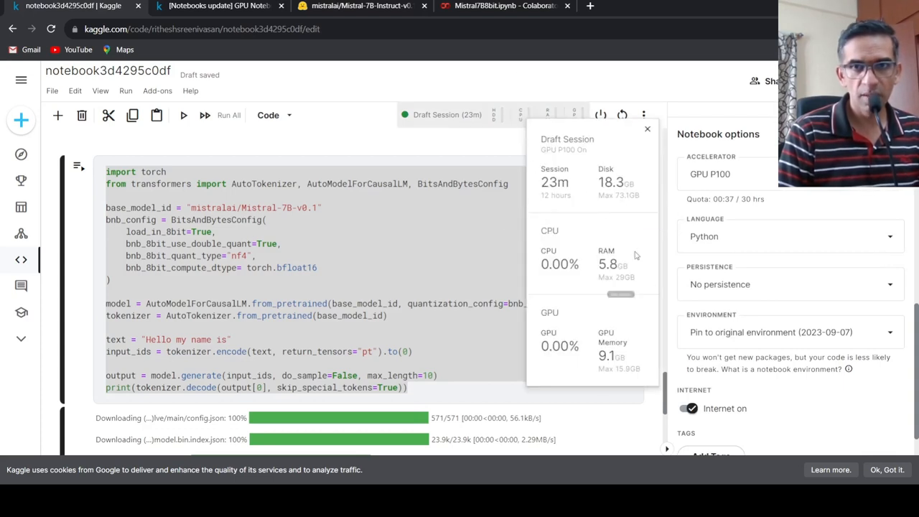
pyautogui.moveTo(609, 264)
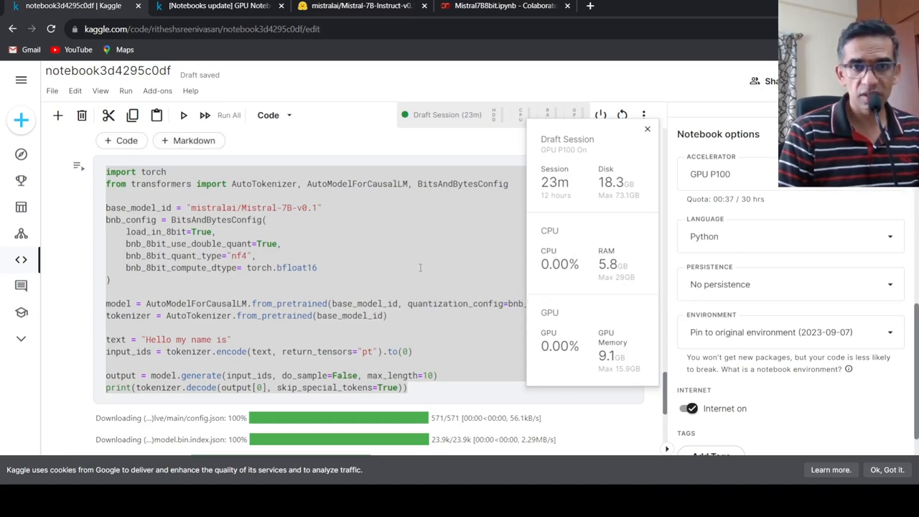
pyautogui.scroll(-3)
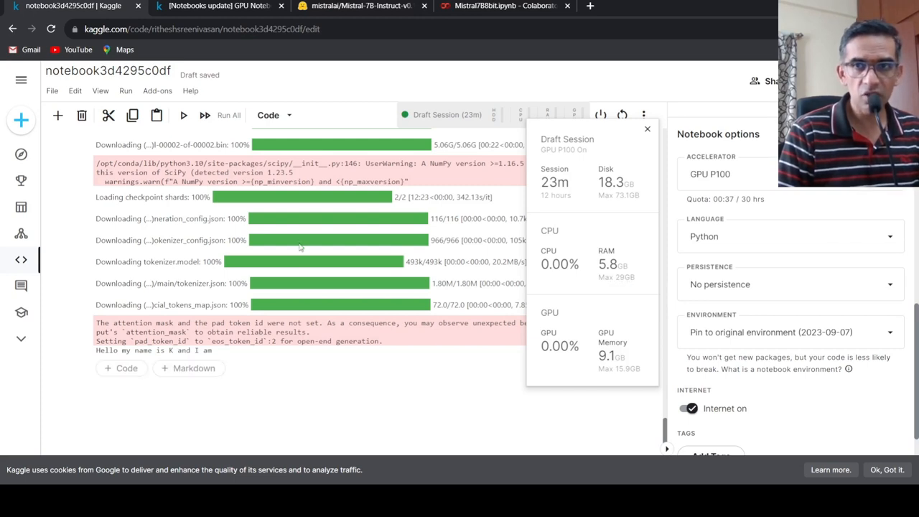
pyautogui.moveTo(694, 216)
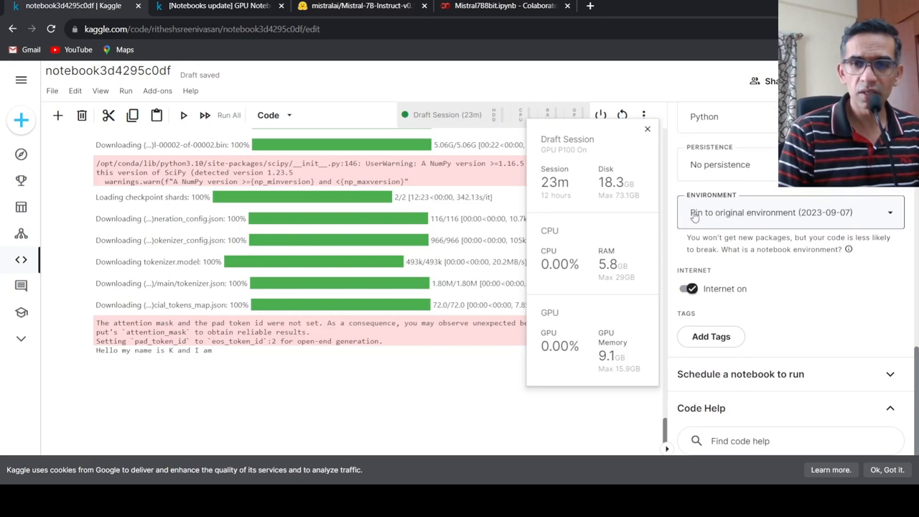
pyautogui.moveTo(793, 229)
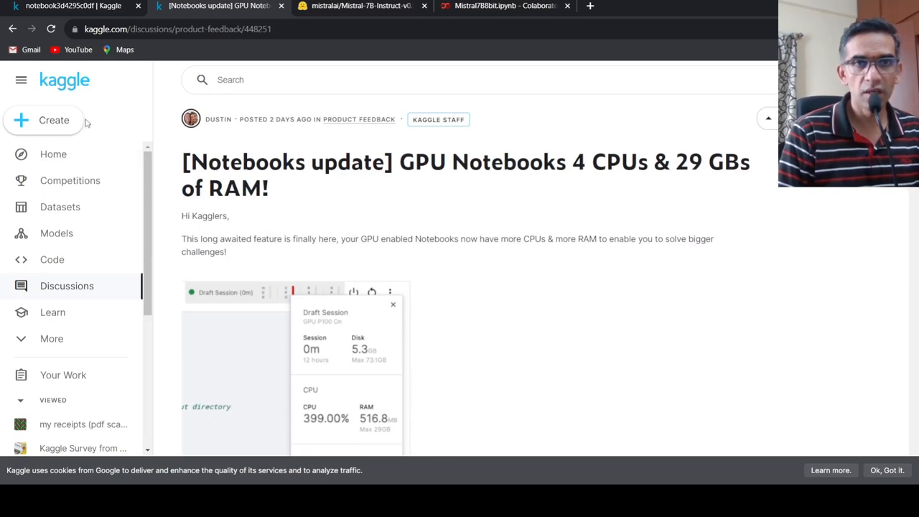
# Skim the discussion post, then reopen notebook3d4295c0df with 5.8 GB RAM and 9.1 GB GPU used
pyautogui.scroll(-3)
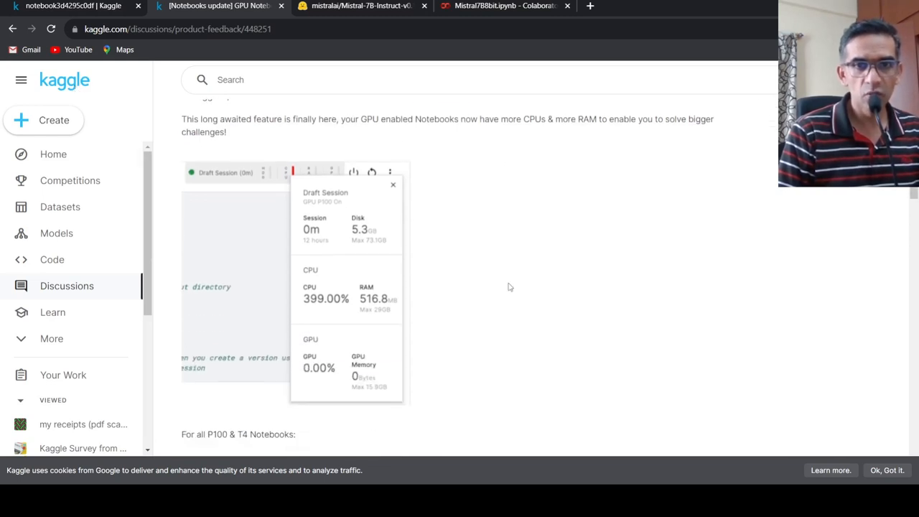
pyautogui.moveTo(560, 275)
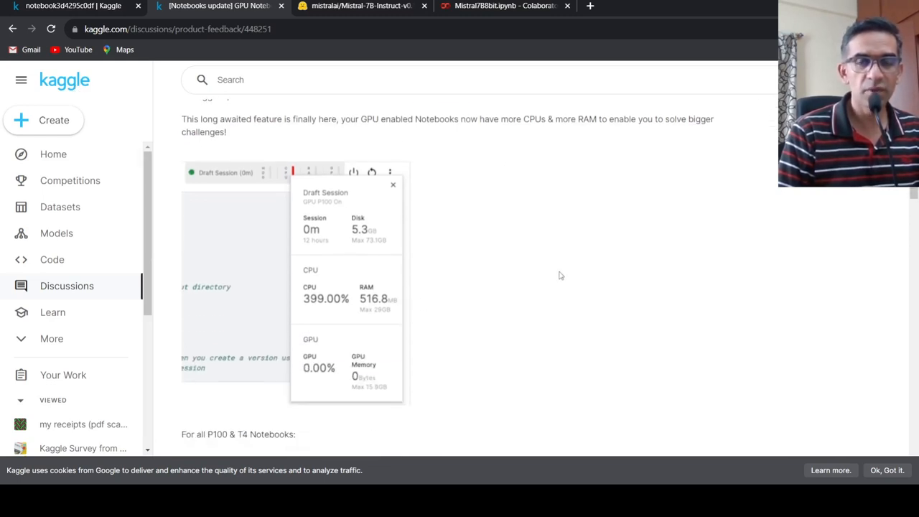
pyautogui.moveTo(431, 294)
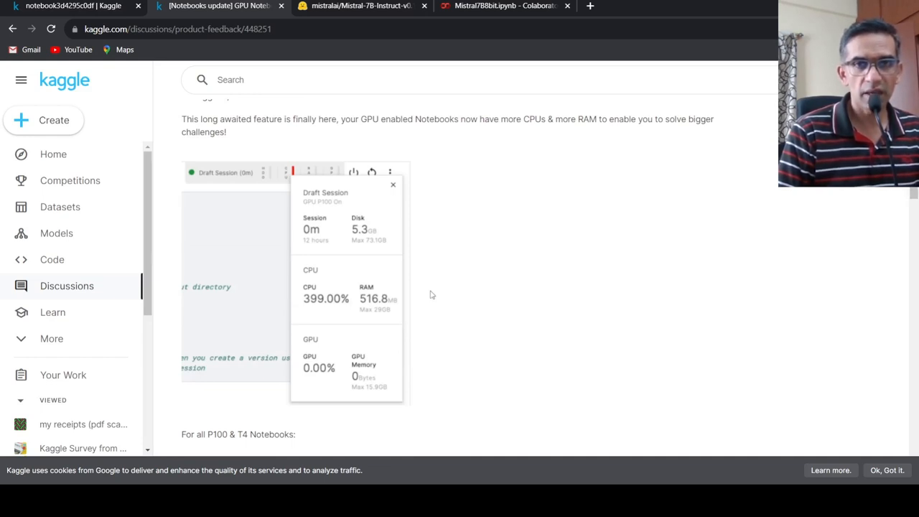
pyautogui.scroll(3)
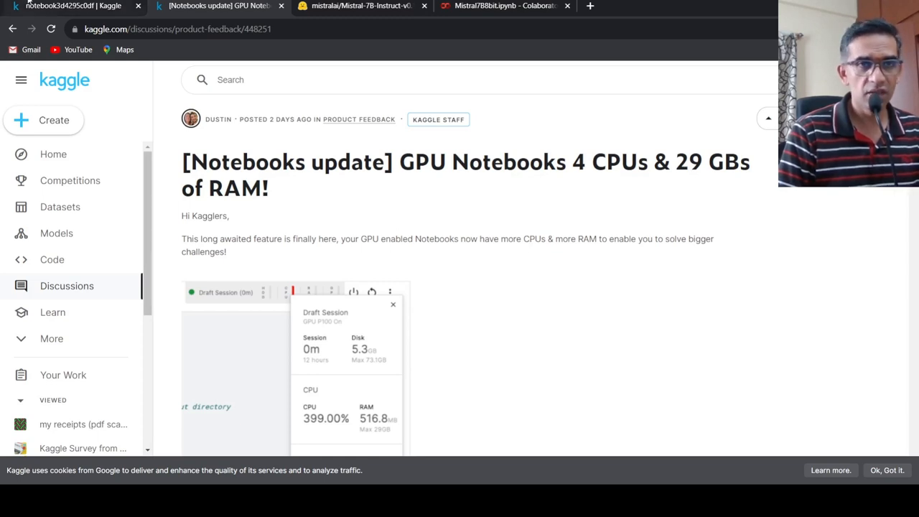
pyautogui.click(71, 5)
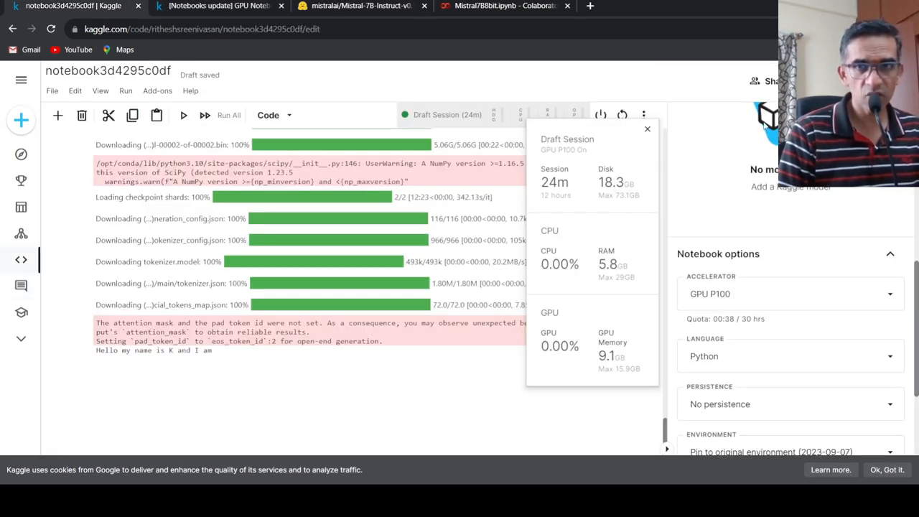